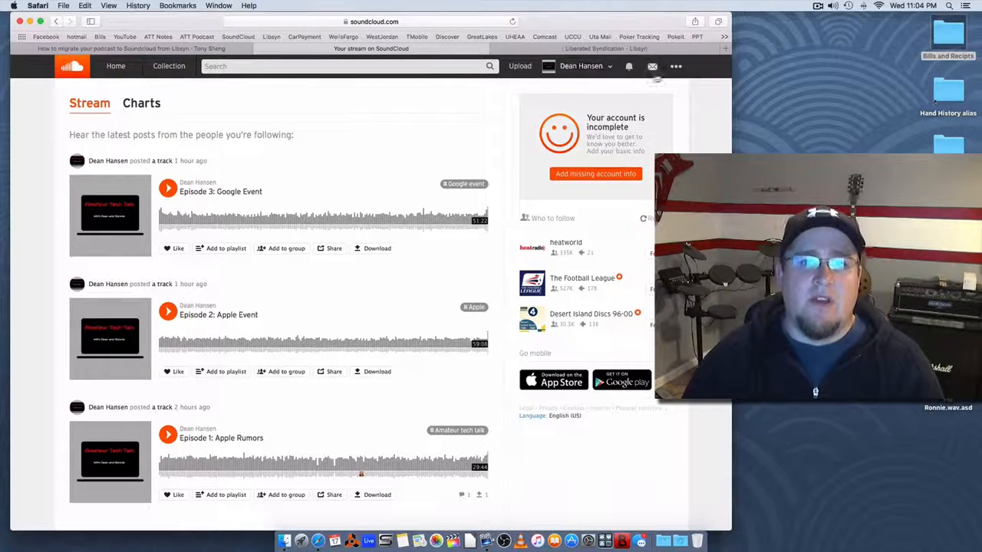
Open SoundCloud account Settings from the top bar's three-dot menu
{"action": "left_click", "coordinate": [676, 66]}
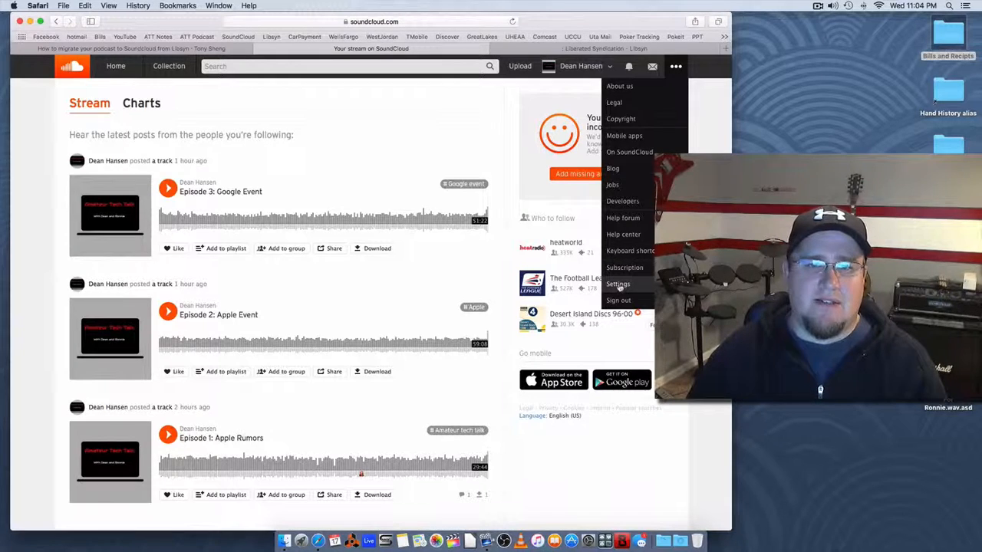
{"action": "left_click", "coordinate": [618, 284]}
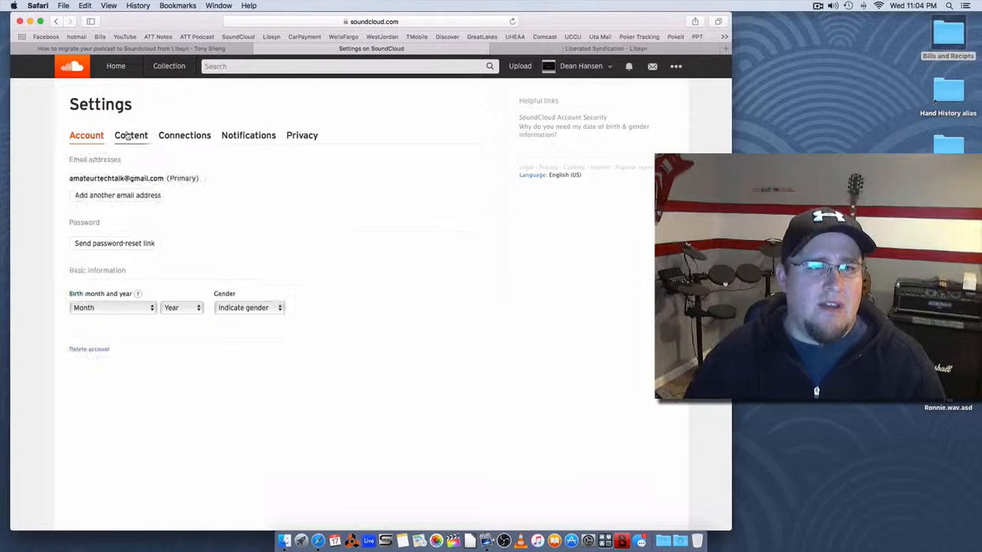
Show the Content settings and select the full RSS feed URL for copying
{"action": "left_click", "coordinate": [130, 135]}
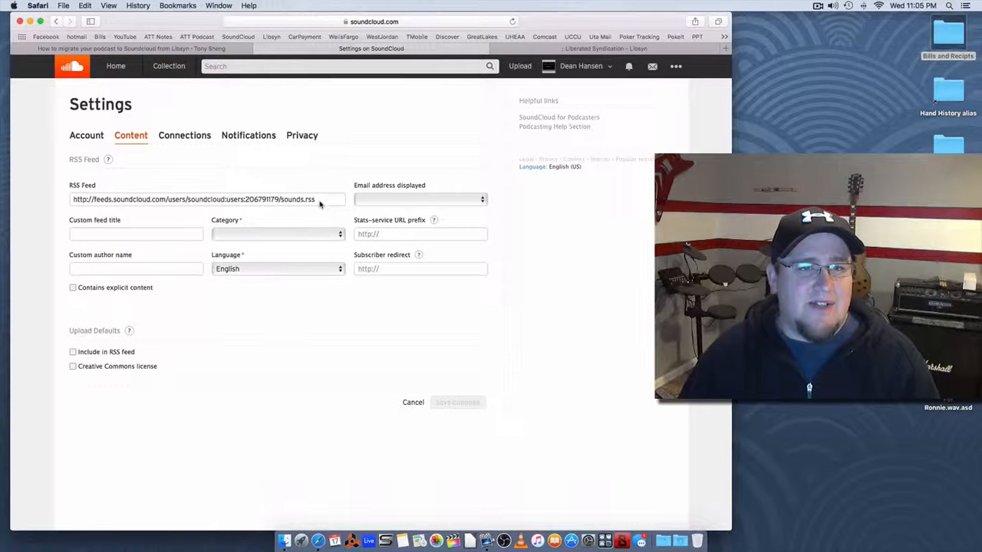
{"action": "triple_click", "coordinate": [192, 199]}
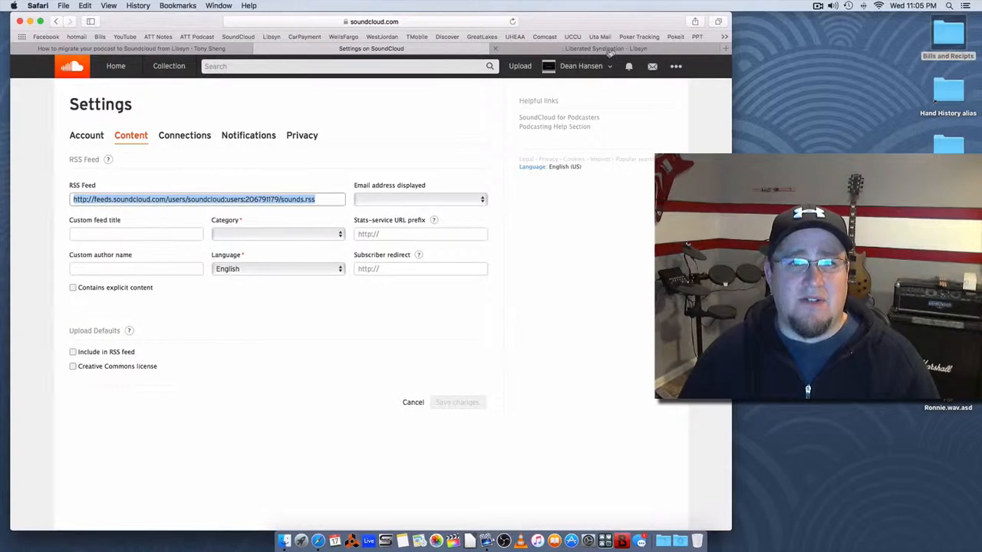
In Libsyn, go to Destinations and edit the Libsyn Classic Feed
{"action": "left_click", "coordinate": [605, 49]}
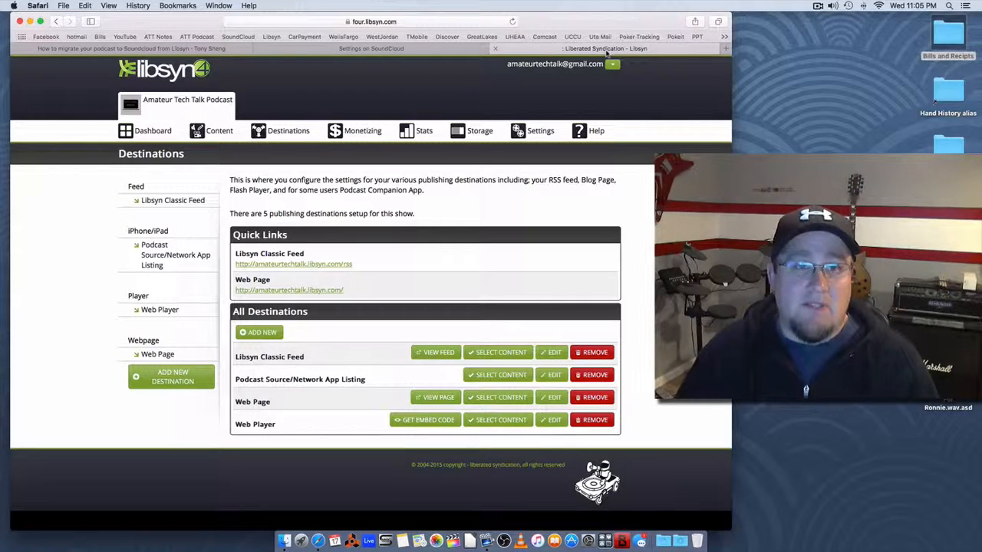
{"action": "left_click", "coordinate": [287, 131]}
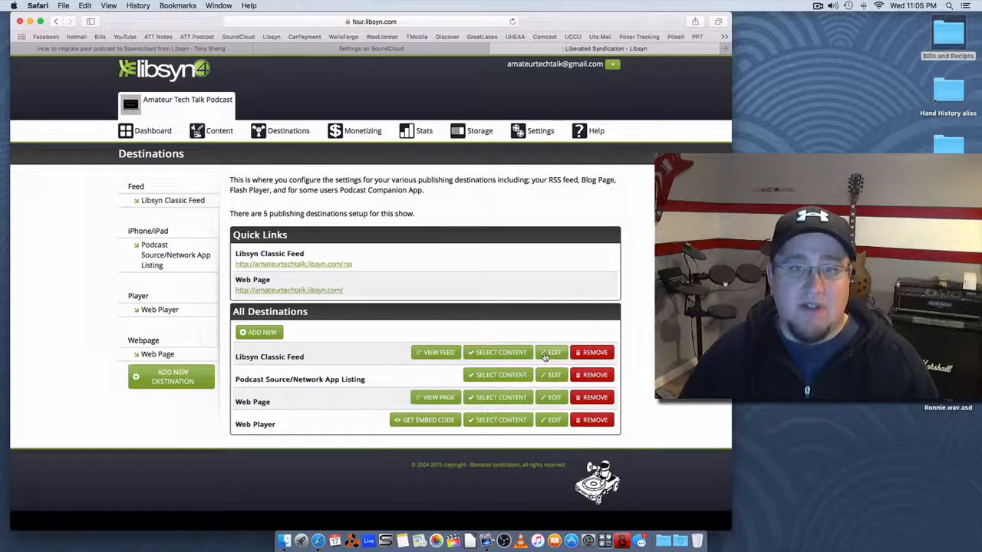
{"action": "left_click", "coordinate": [551, 352]}
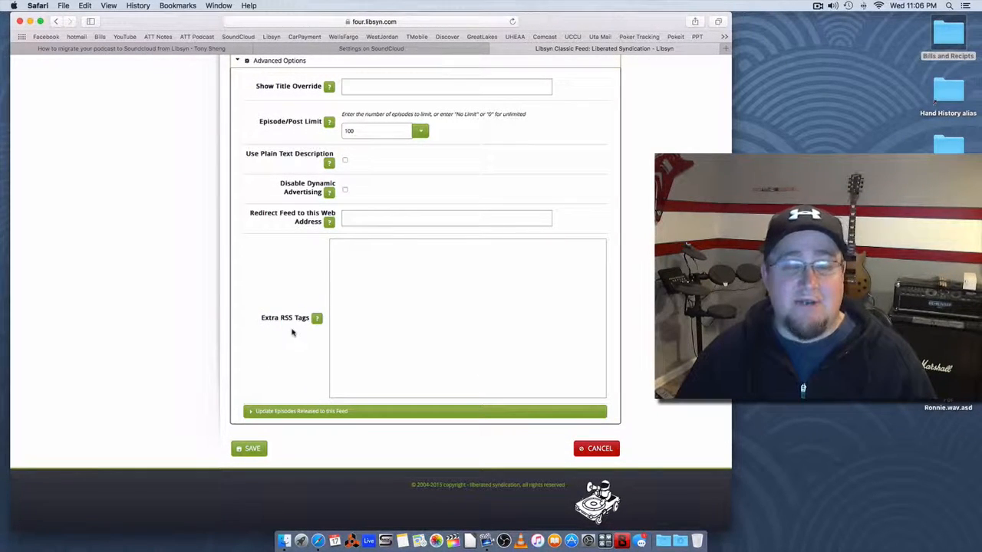
{"action": "mouse_move", "coordinate": [366, 284]}
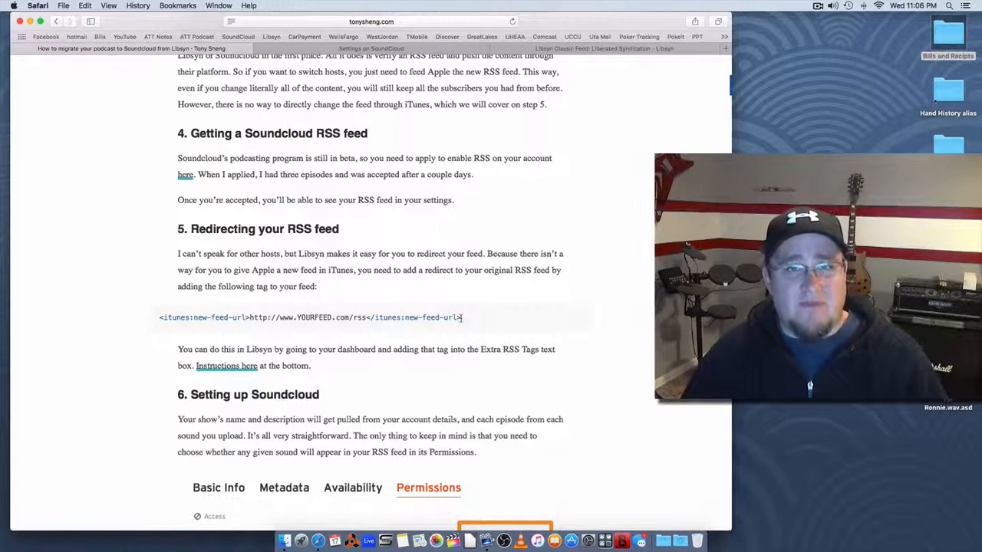
Copy the itunes:new-feed-url tag line from the tutorial's redirect step
{"action": "right_click", "coordinate": [307, 317]}
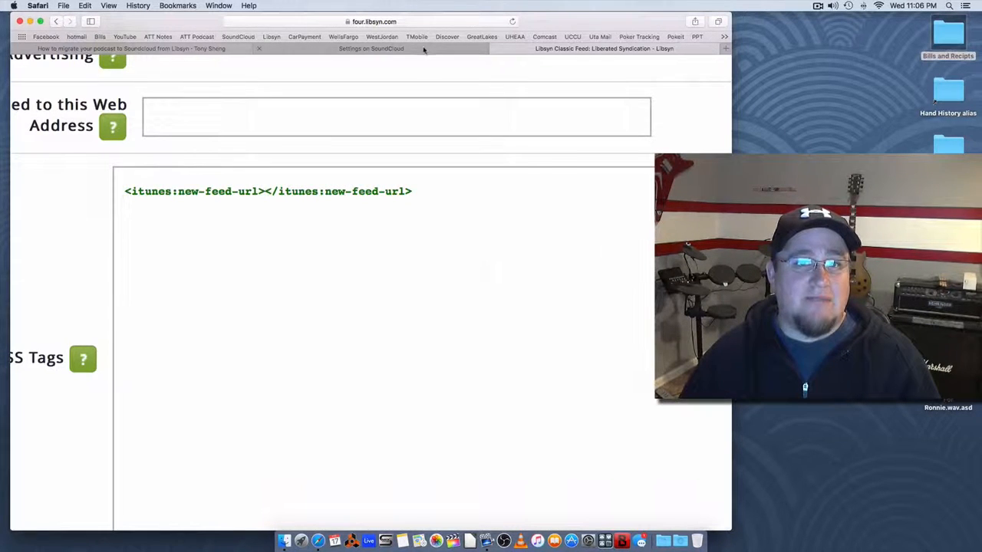
Return to the SoundCloud Settings tab with the RSS feed address
{"action": "left_click", "coordinate": [371, 48]}
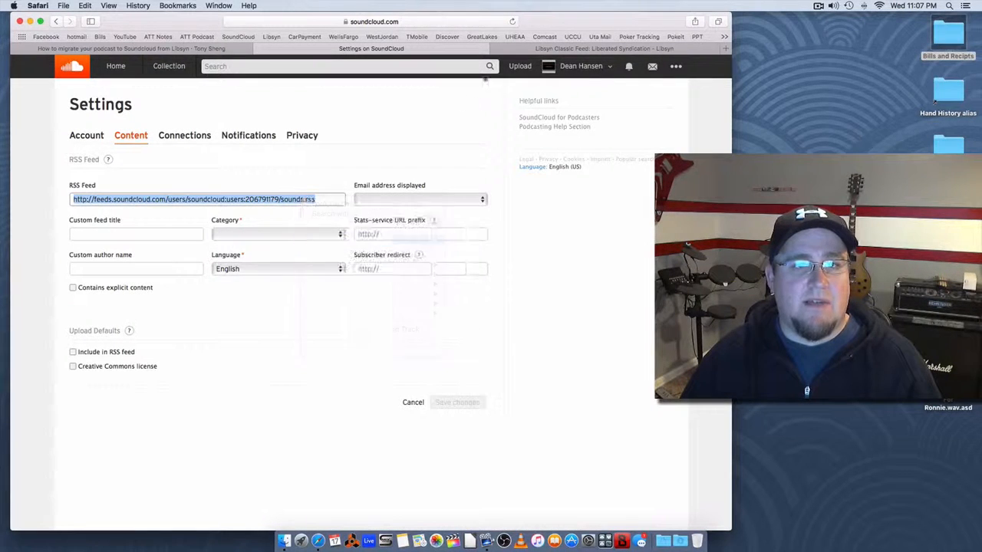
{"action": "left_click", "coordinate": [604, 48]}
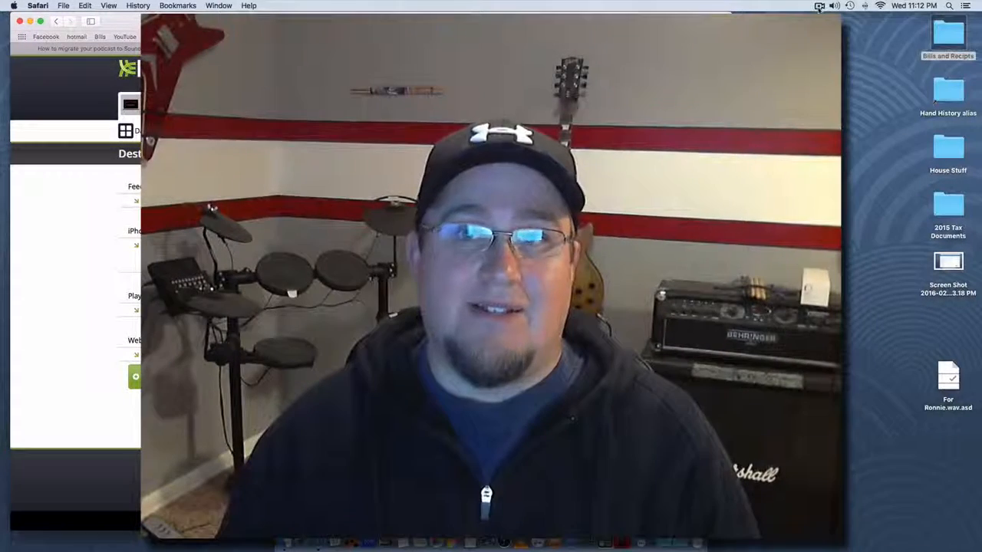
{"action": "left_click", "coordinate": [819, 6]}
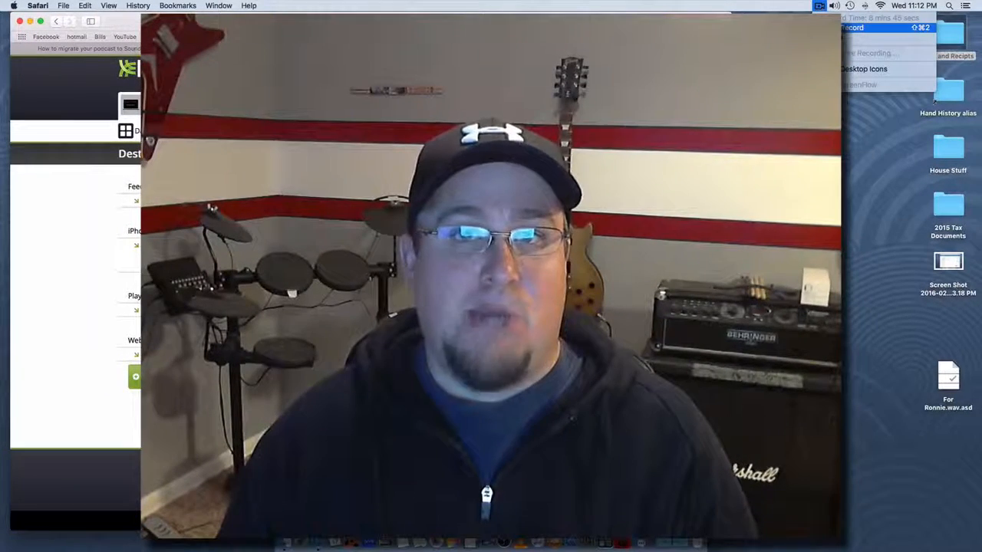